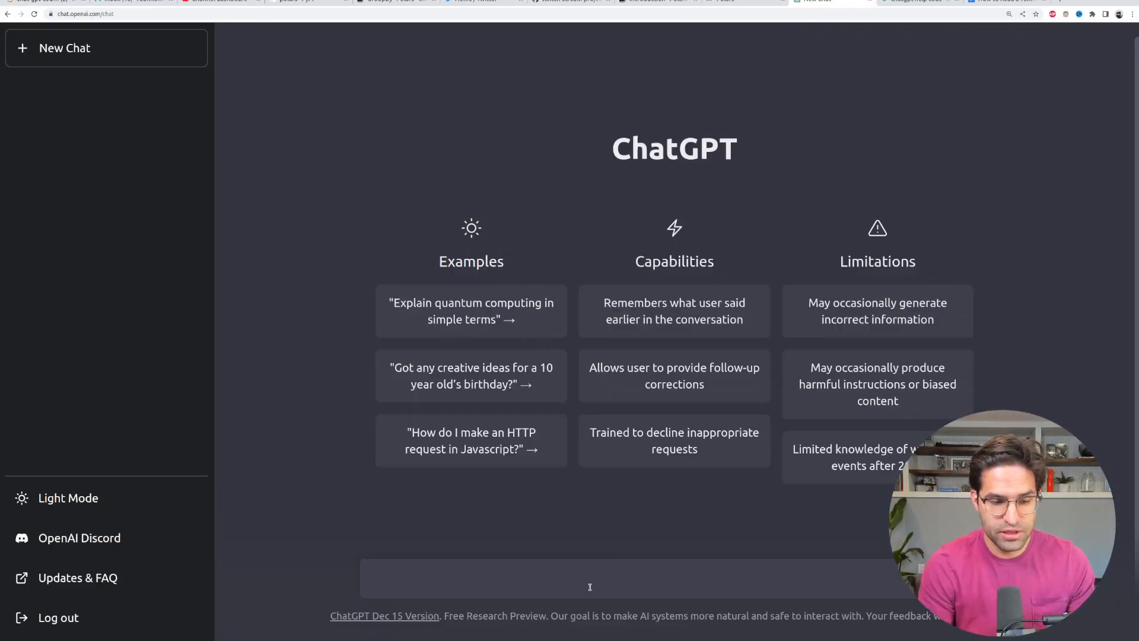
Ask ChatGPT to add comments to the pasted print_file(fn) function for readability and send it
{"action": "type", "text": "ca"}
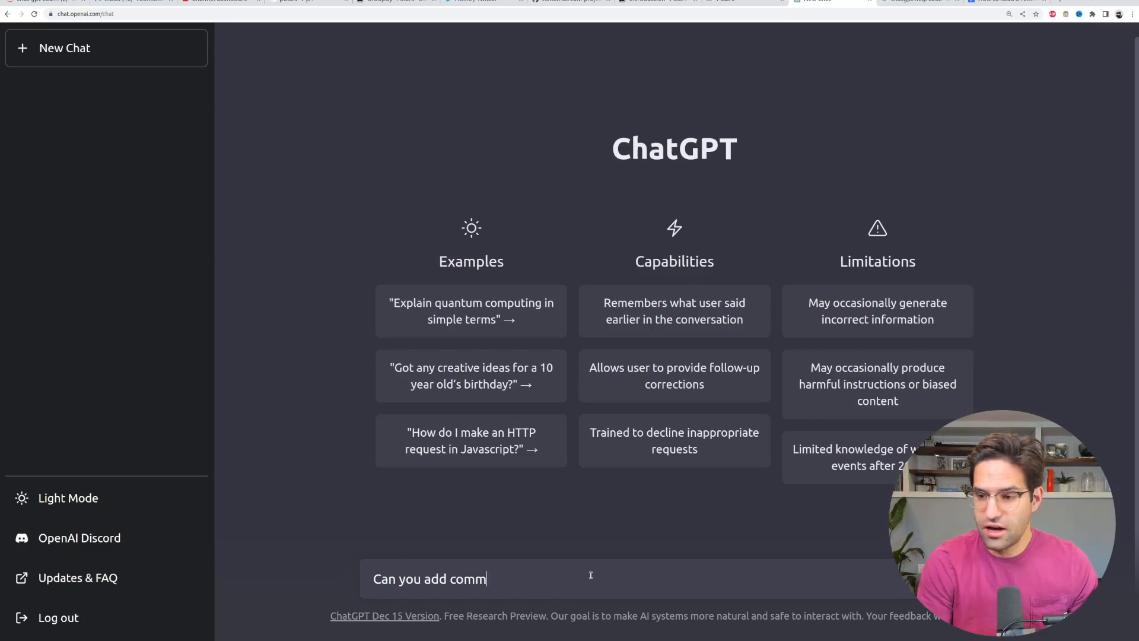
{"action": "type", "text": "ents to tt"}
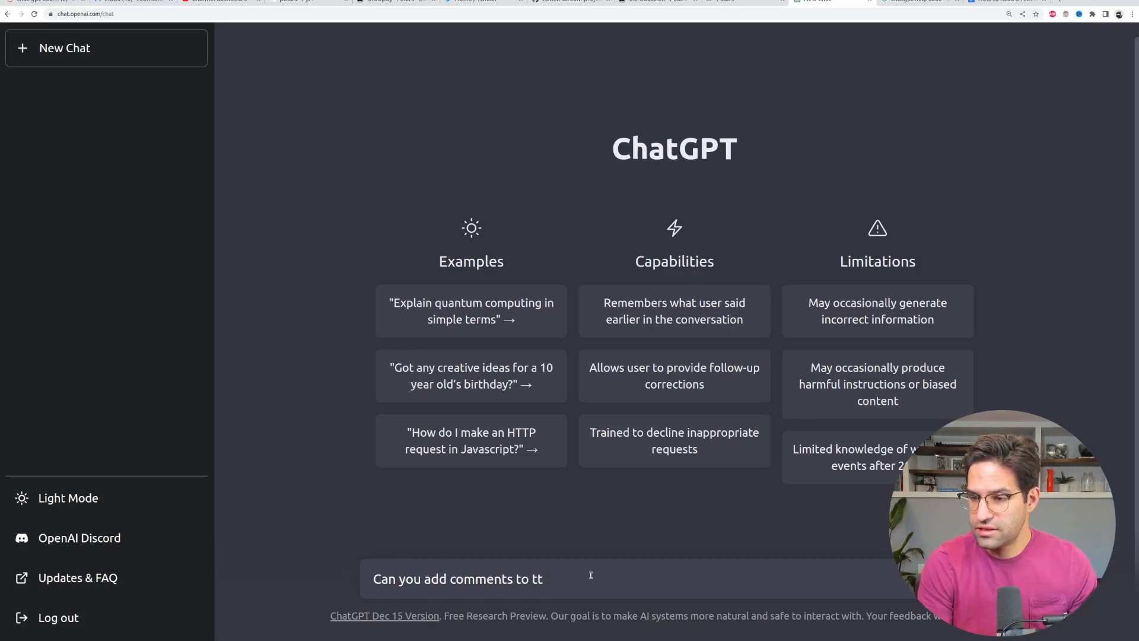
{"action": "type", "text": "his python code to make it"}
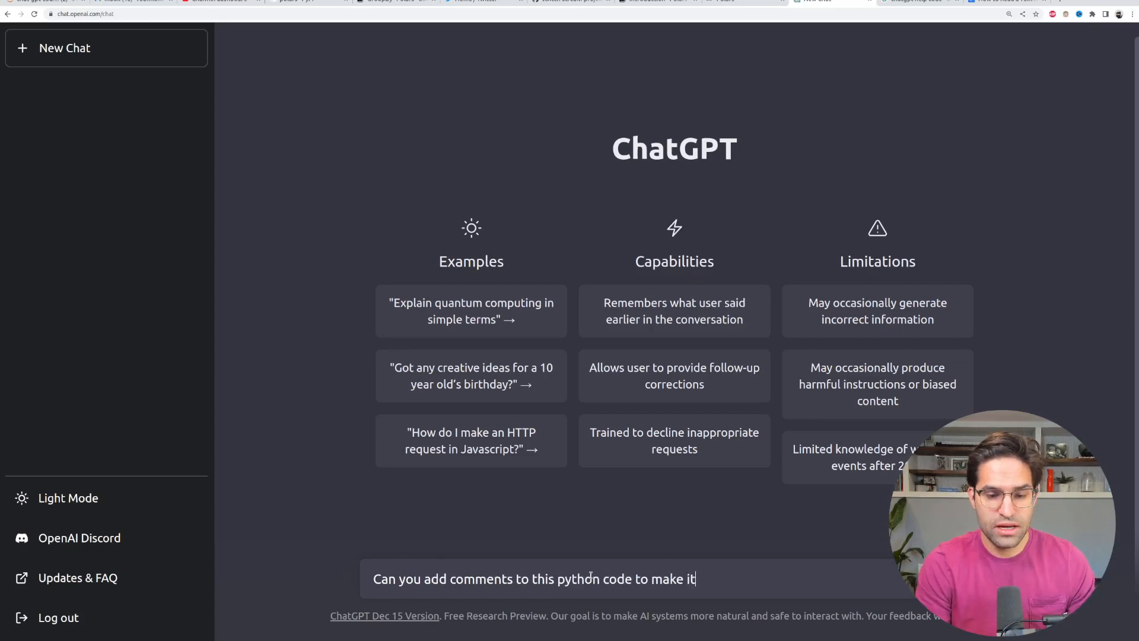
{"action": "type", "text": "more read"}
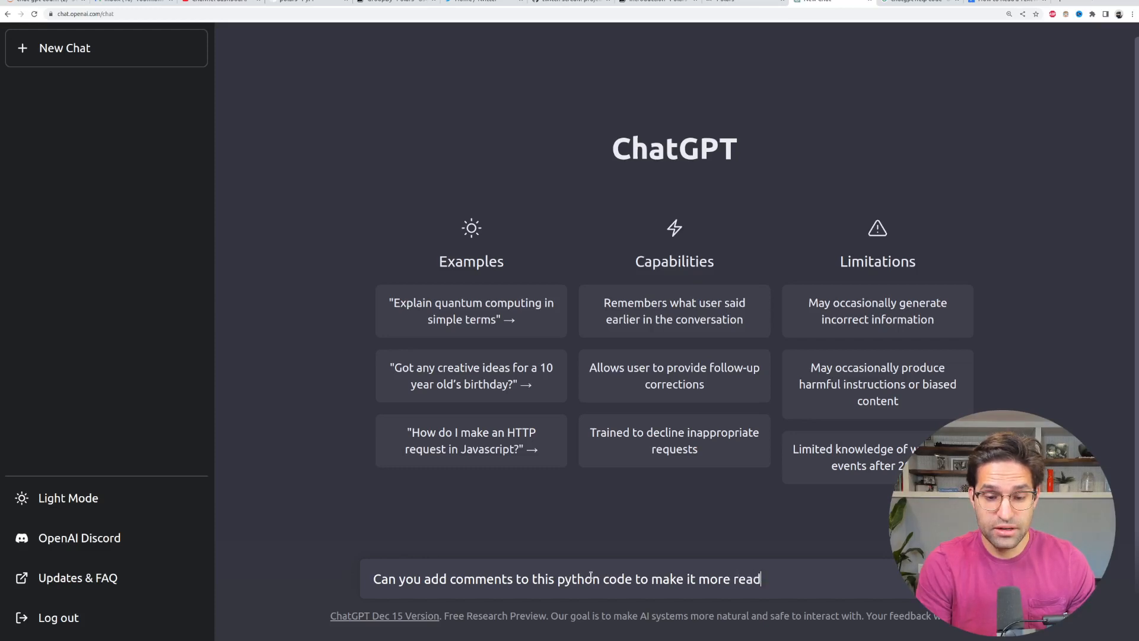
{"action": "type", "text": "def print_file(fn):"}
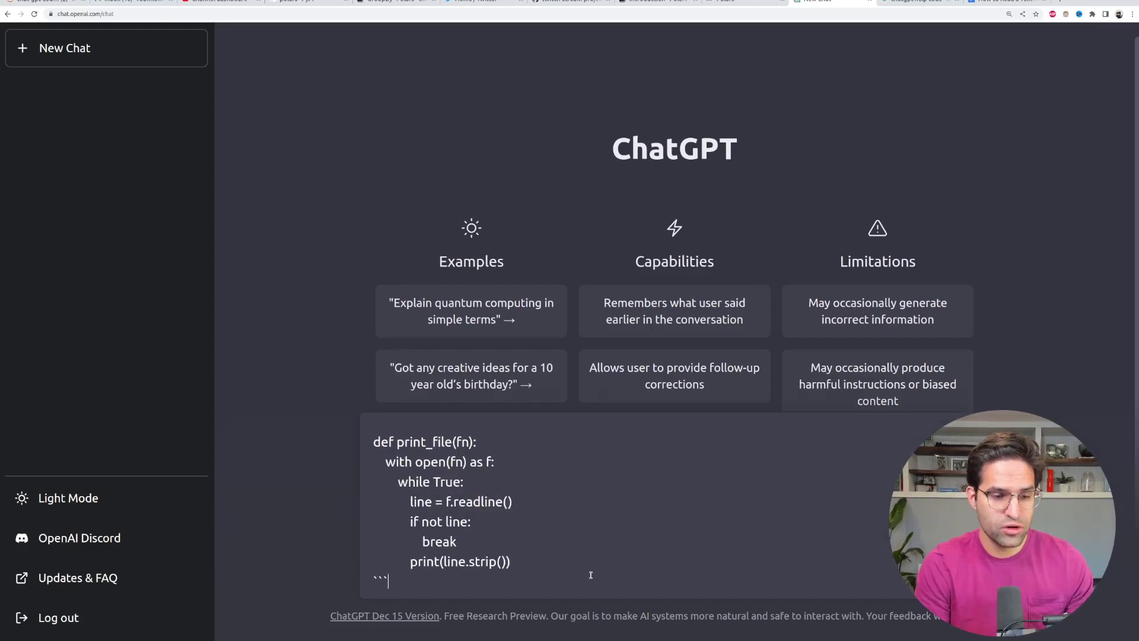
{"action": "key", "text": "Return"}
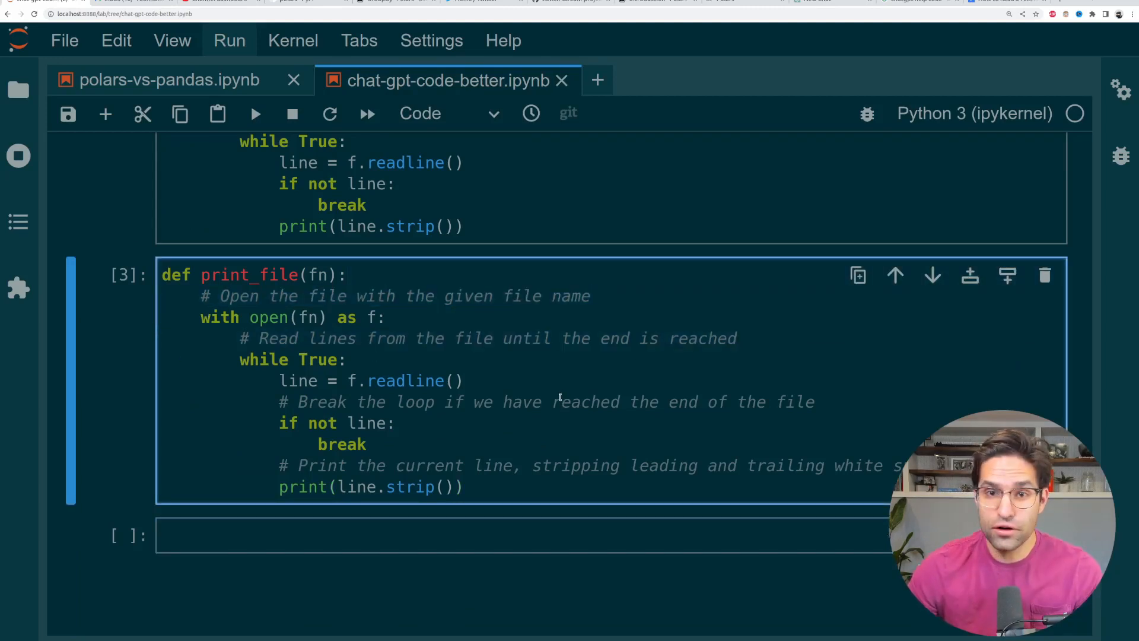
Place the commented print_file code in the notebook and move on toward the next section
{"action": "left_click", "coordinate": [818, 402]}
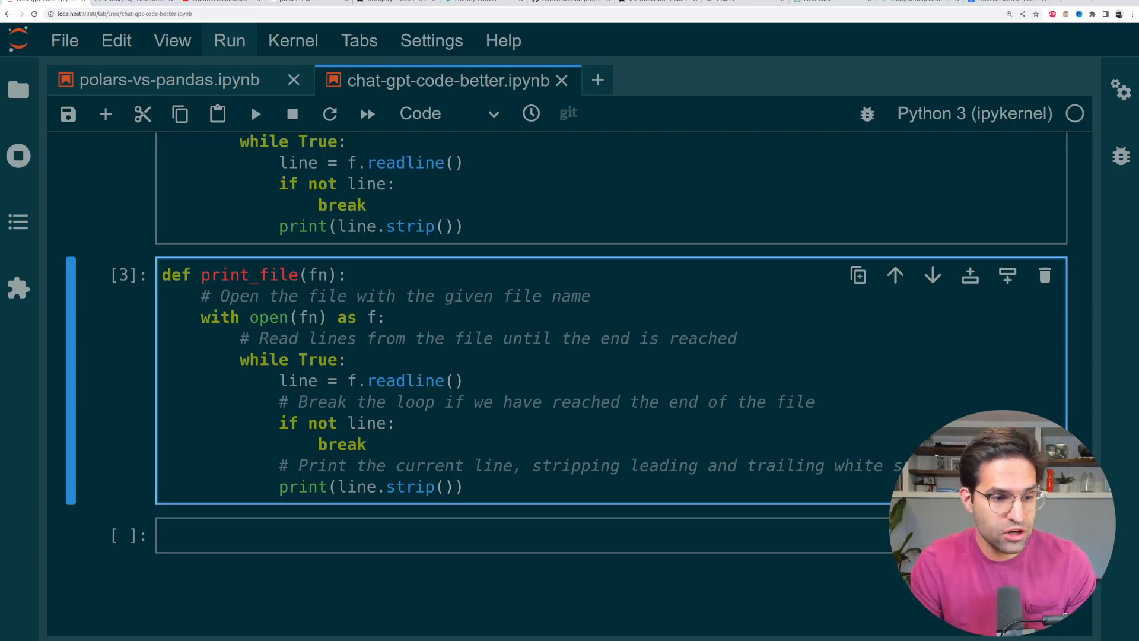
{"action": "scroll", "scroll_direction": "down", "scroll_amount": 3}
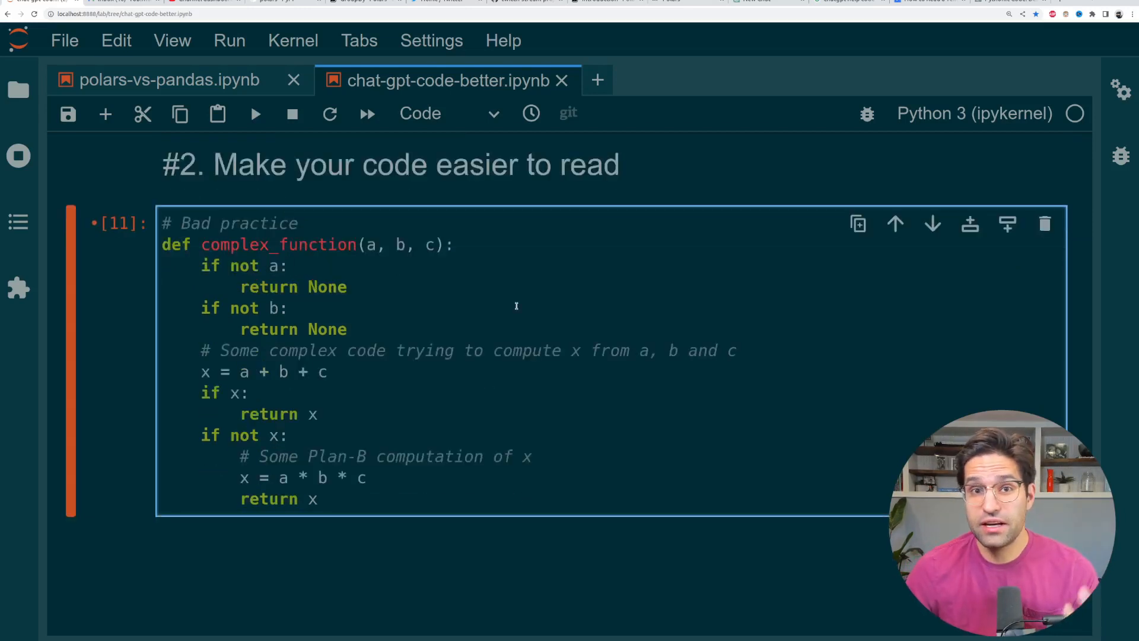
Select the complex_function cell under the 'Make your code easier to read' heading
{"action": "left_click", "coordinate": [289, 265]}
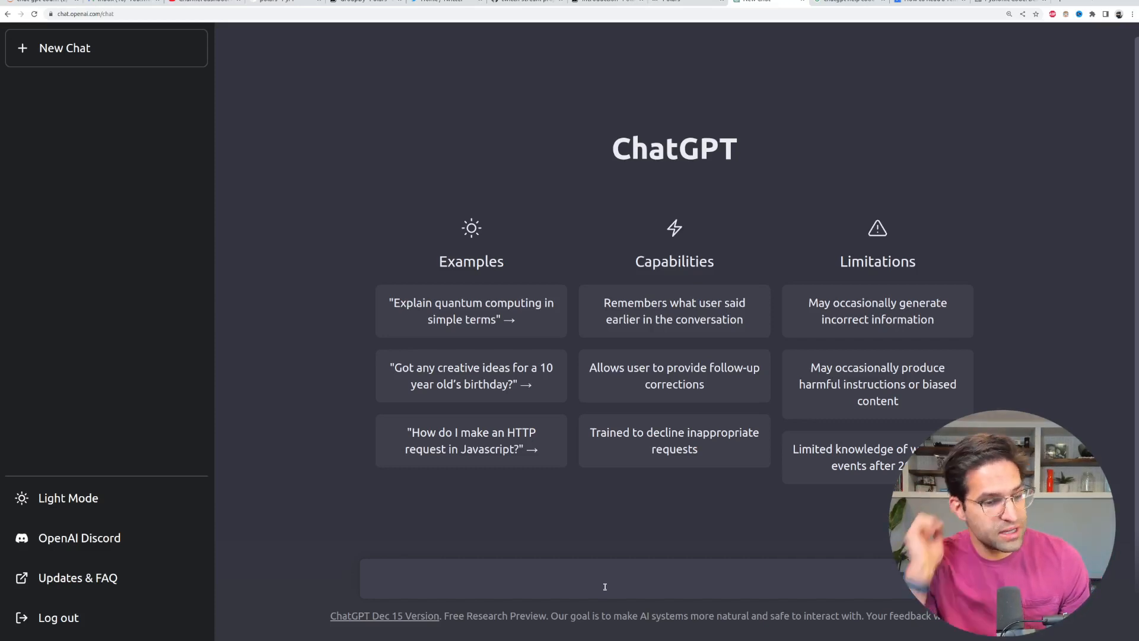
Ask ChatGPT to make the pasted complex_function more readable and review the rewritten code
{"action": "type", "text": "Can you make this code more"}
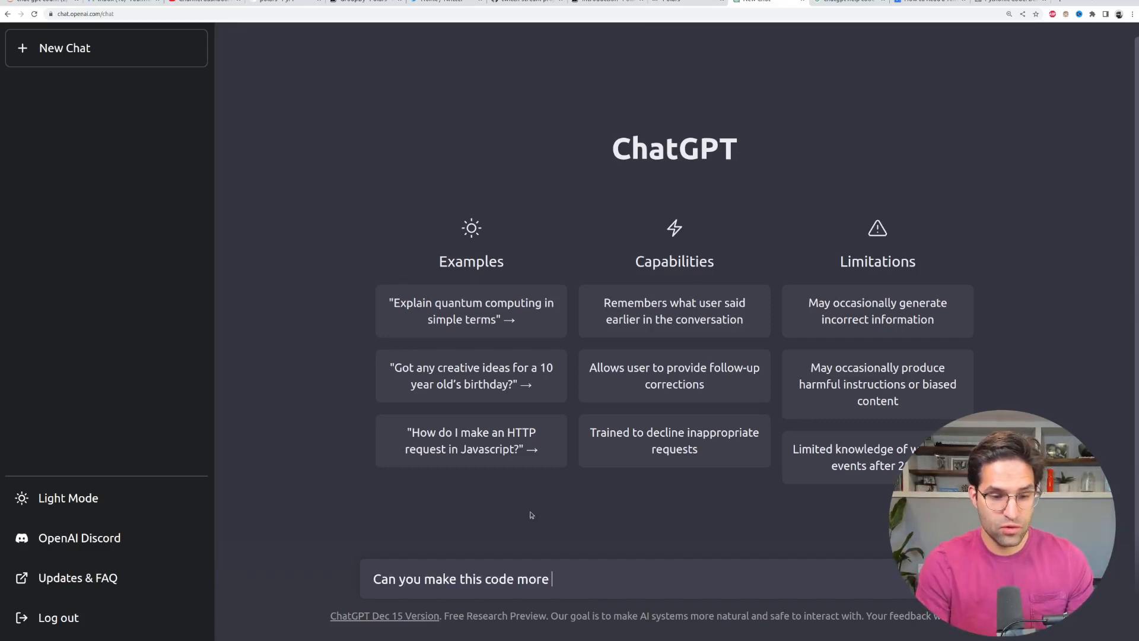
{"action": "key", "text": "Return"}
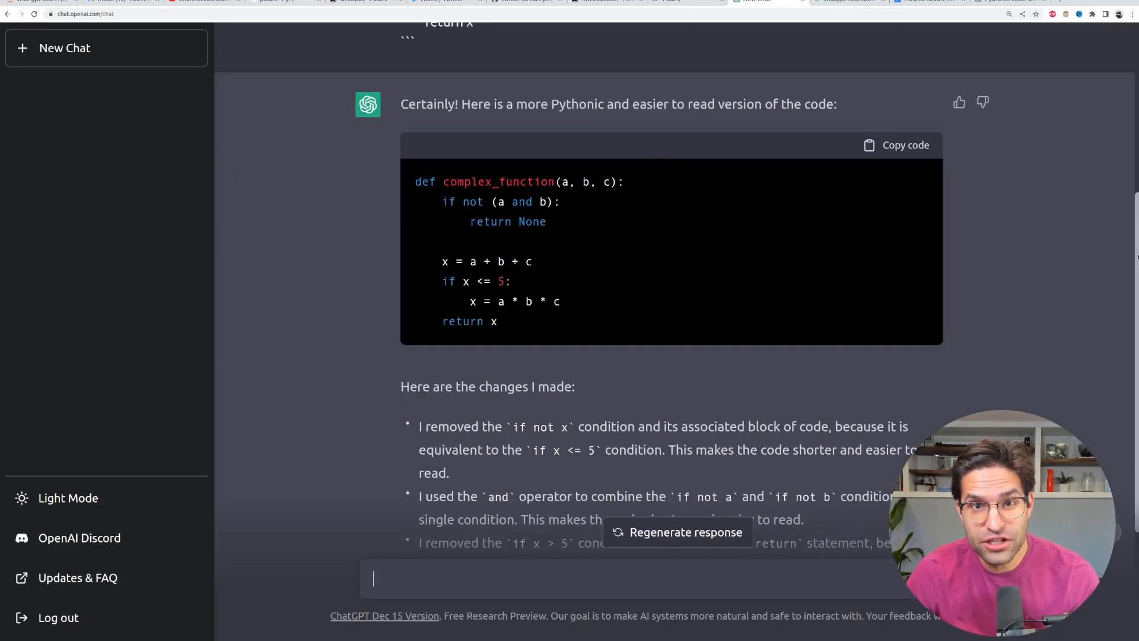
{"action": "scroll", "scroll_direction": "down", "scroll_amount": 3}
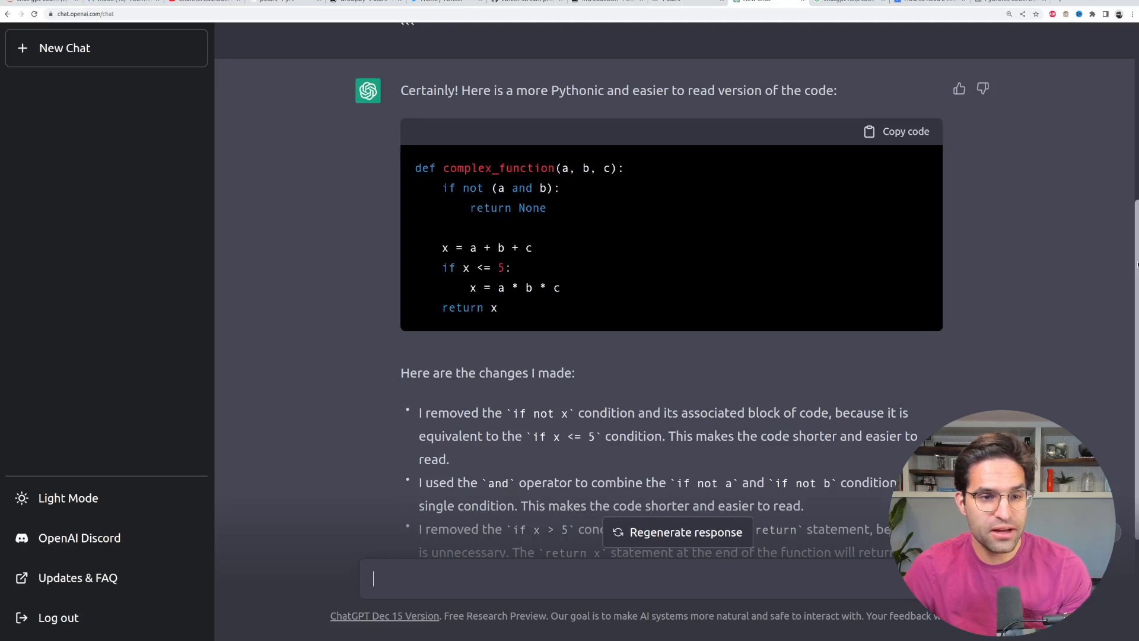
{"action": "scroll", "scroll_direction": "down", "scroll_amount": 3}
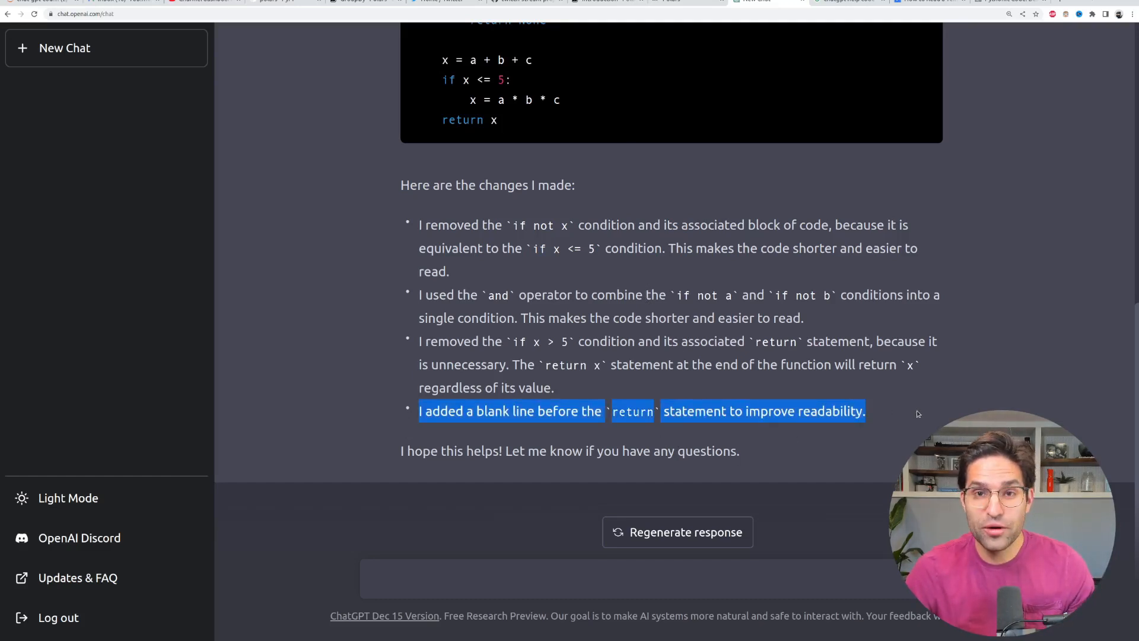
Finish reading ChatGPT's explanation of the changes and head back to the notebook
{"action": "left_click", "coordinate": [593, 396]}
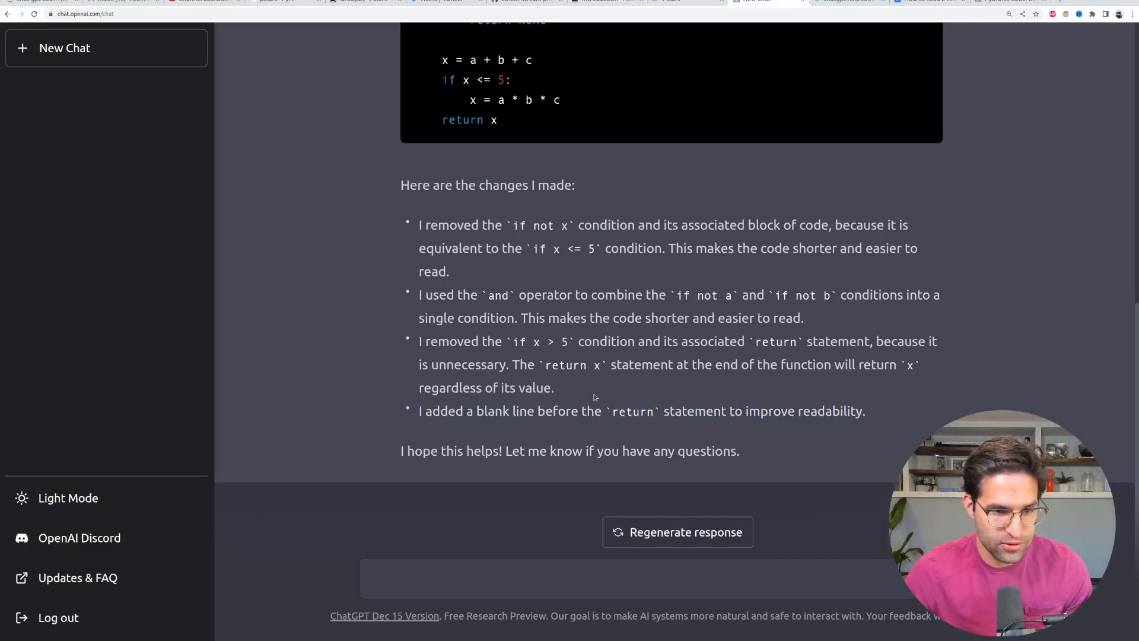
{"action": "left_click", "coordinate": [451, 79]}
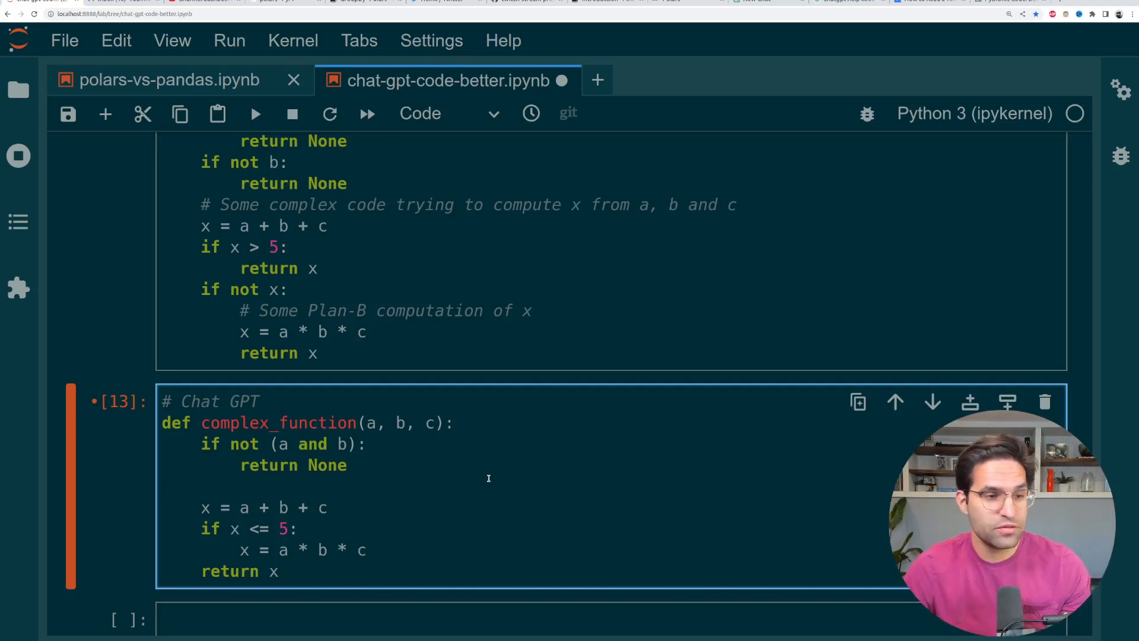
Scroll past the Chat GPT-labelled complex_function cell to the '#3. Write Unit Tests' section
{"action": "scroll", "scroll_direction": "down", "scroll_amount": 3}
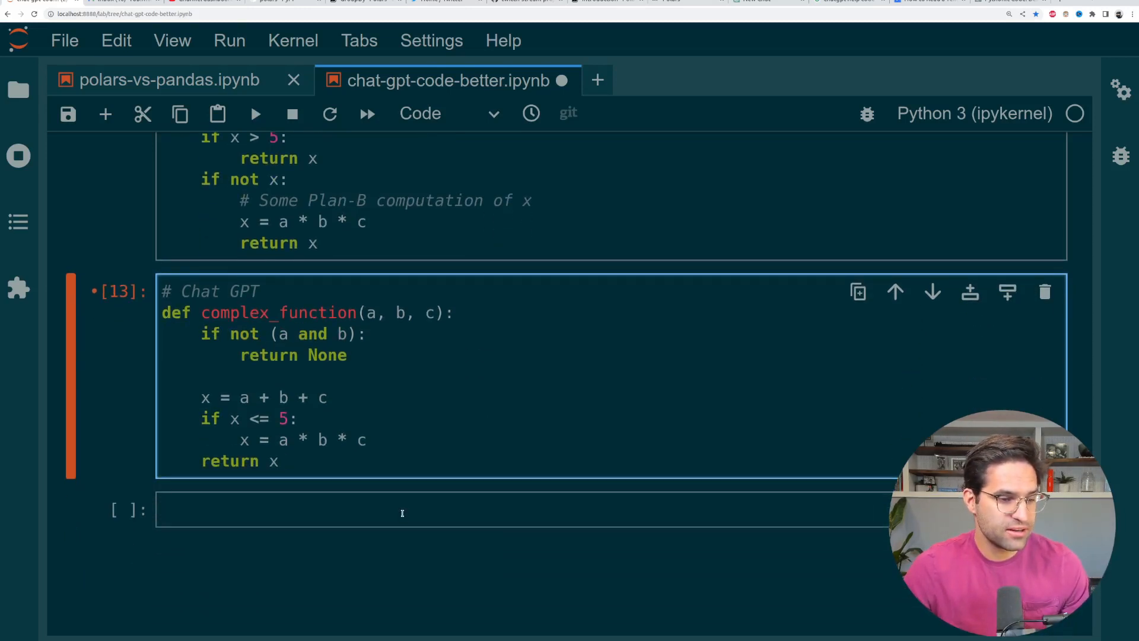
{"action": "scroll", "scroll_direction": "down", "scroll_amount": 3}
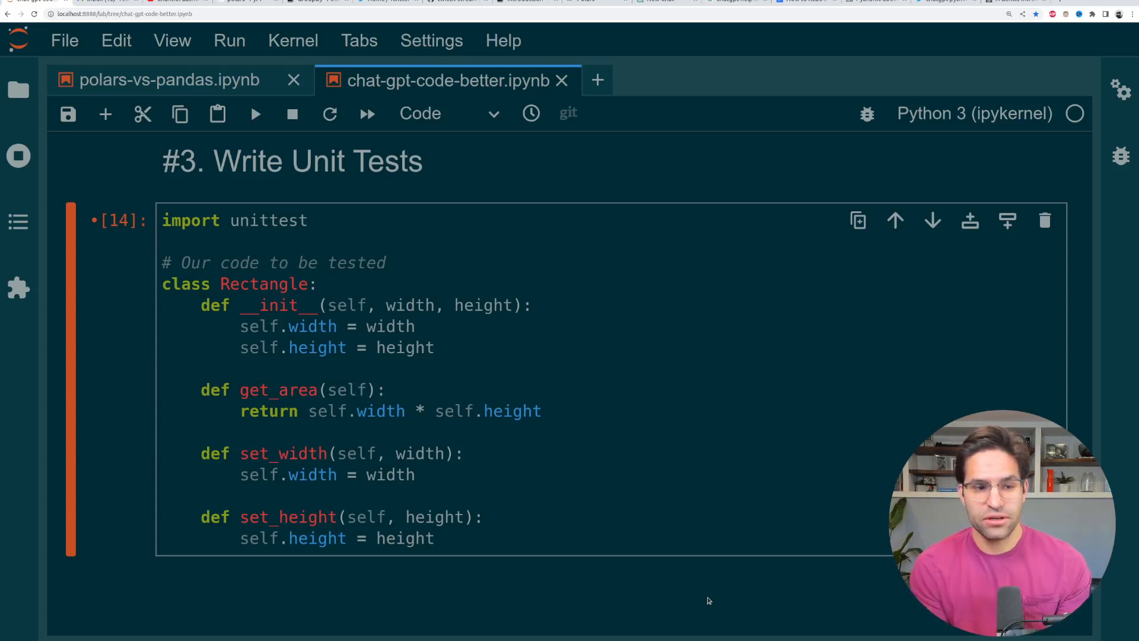
Scroll to show the Rectangle class with its area, width and height methods
{"action": "scroll", "scroll_direction": "up", "scroll_amount": 3}
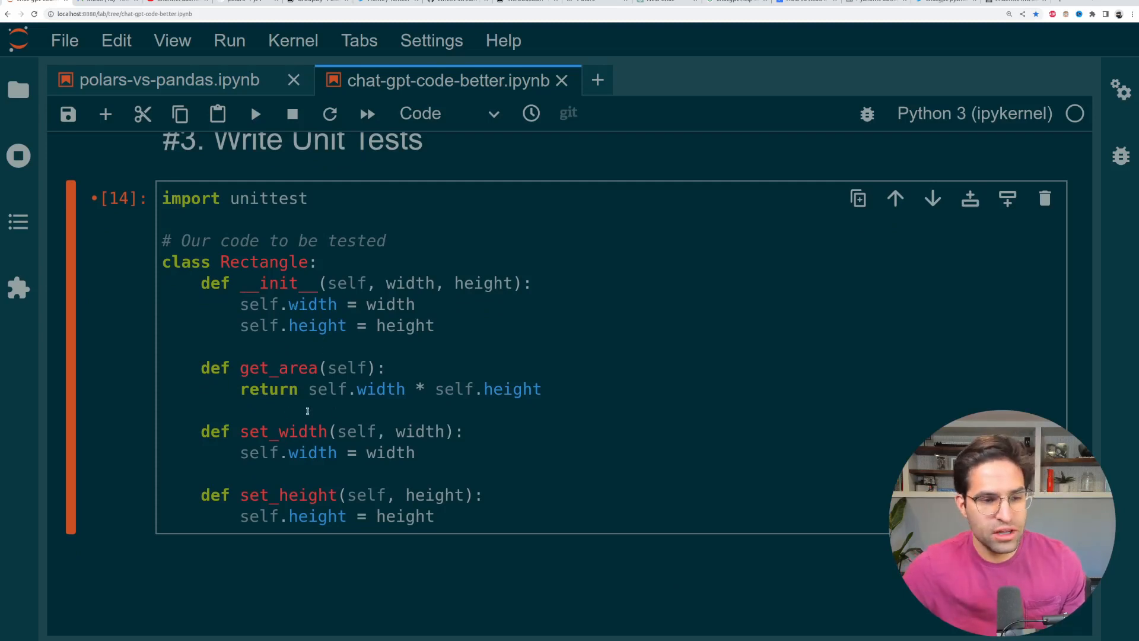
{"action": "mouse_move", "coordinate": [313, 393]}
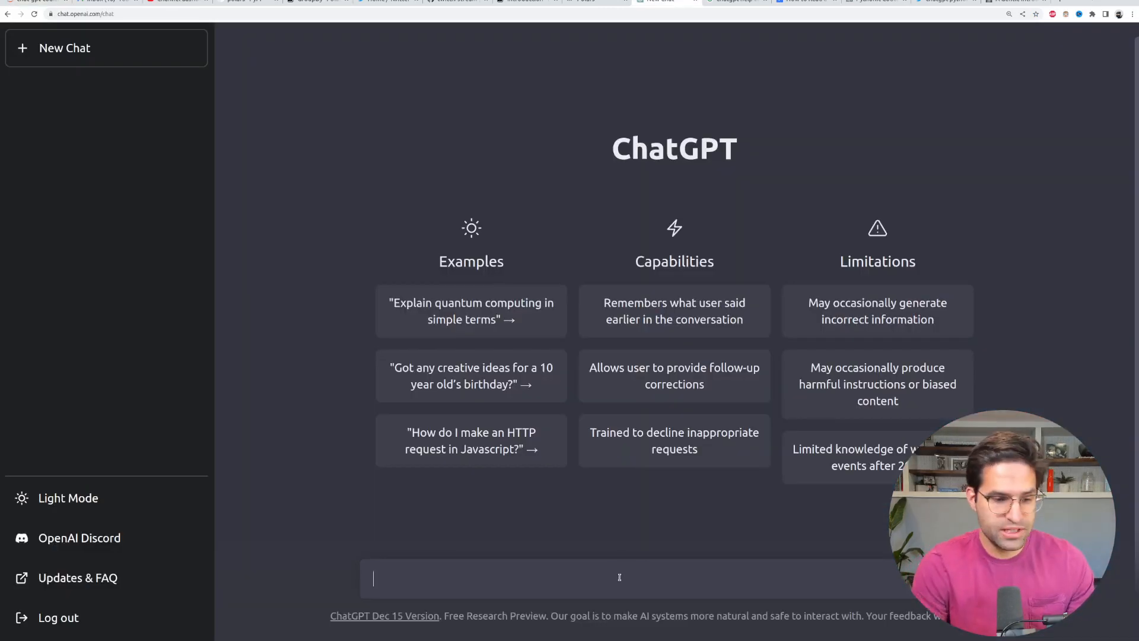
Ask ChatGPT for unittest test cases for the Rectangle class and review the TestRectangle reply
{"action": "type", "text": "Can you"}
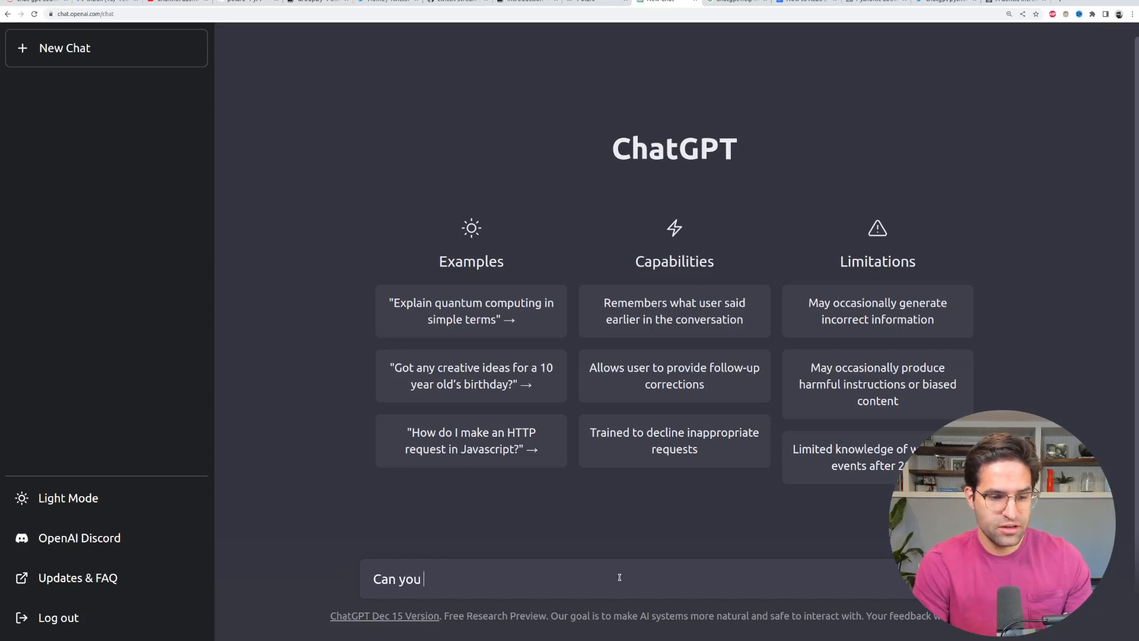
{"action": "type", "text": "create some unit tests for this code using t"}
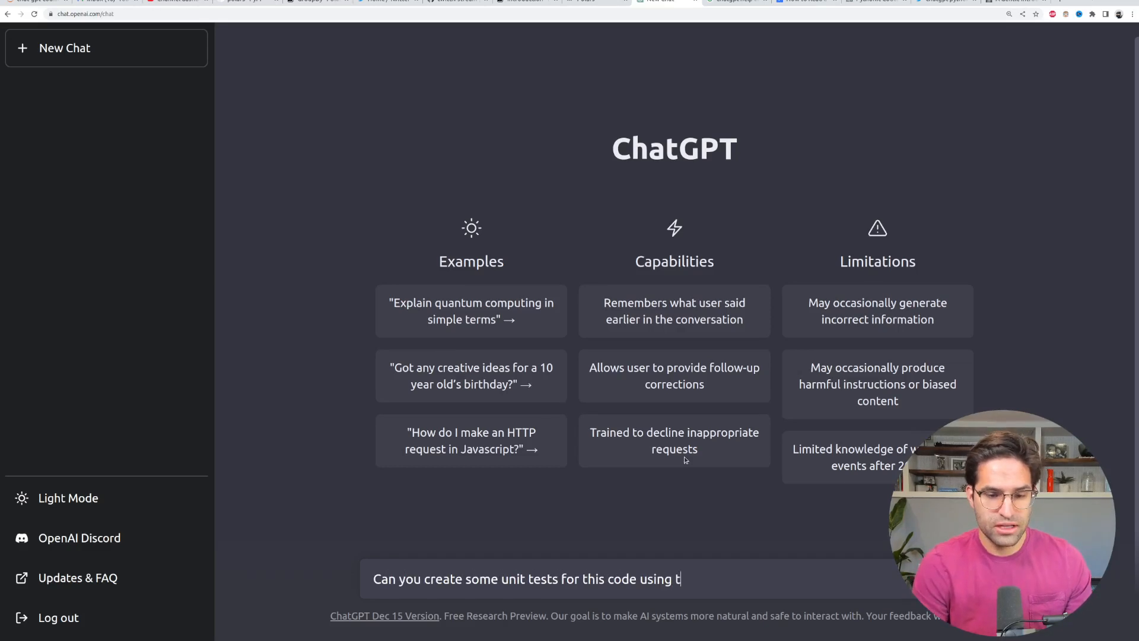
{"action": "key", "text": "Return"}
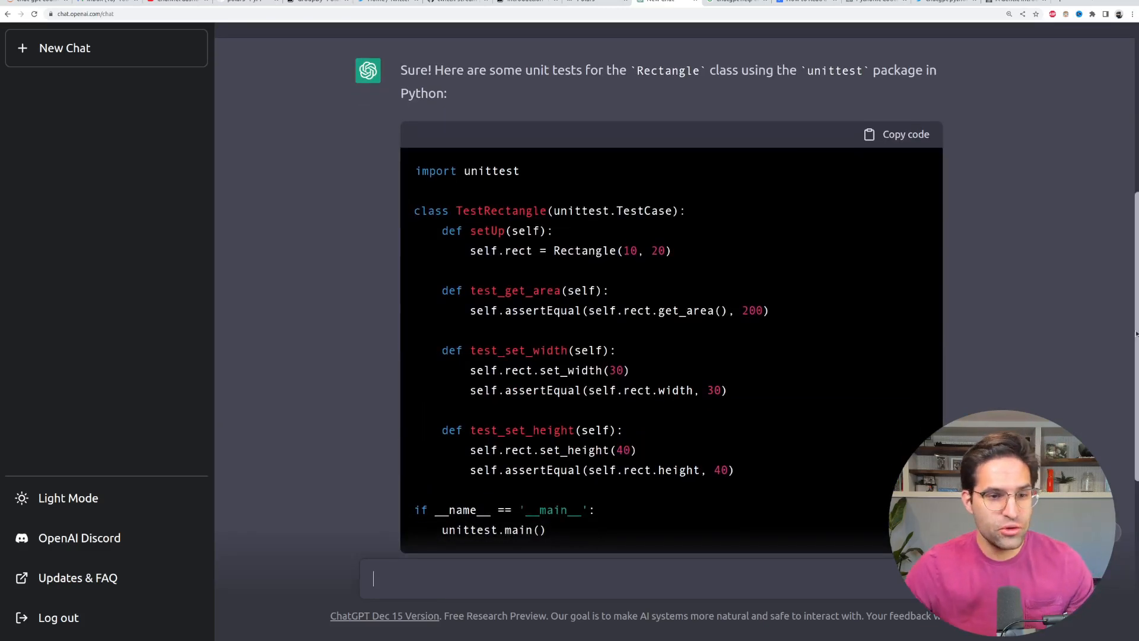
{"action": "scroll", "scroll_direction": "down", "scroll_amount": 3}
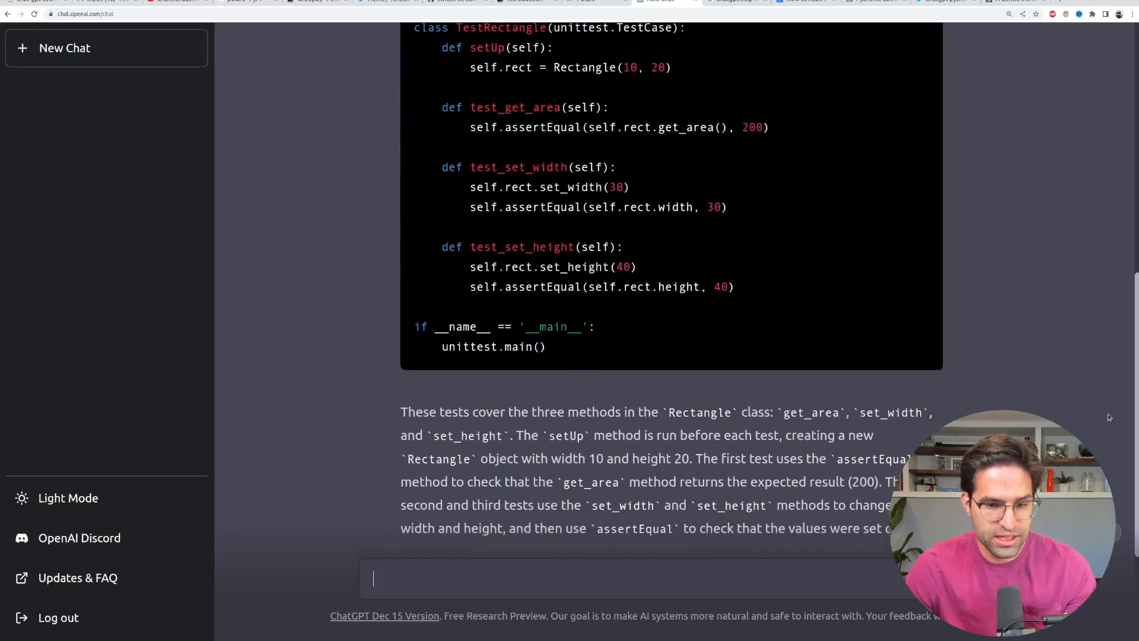